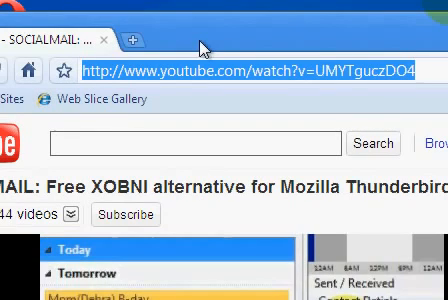
scroll(down, 3)
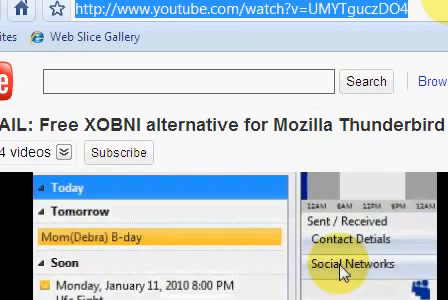
mouse_move(424, 16)
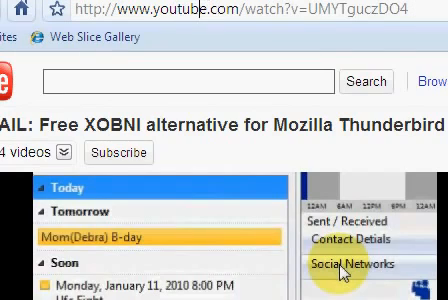
scroll(down, 3)
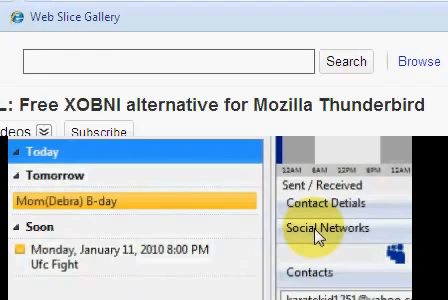